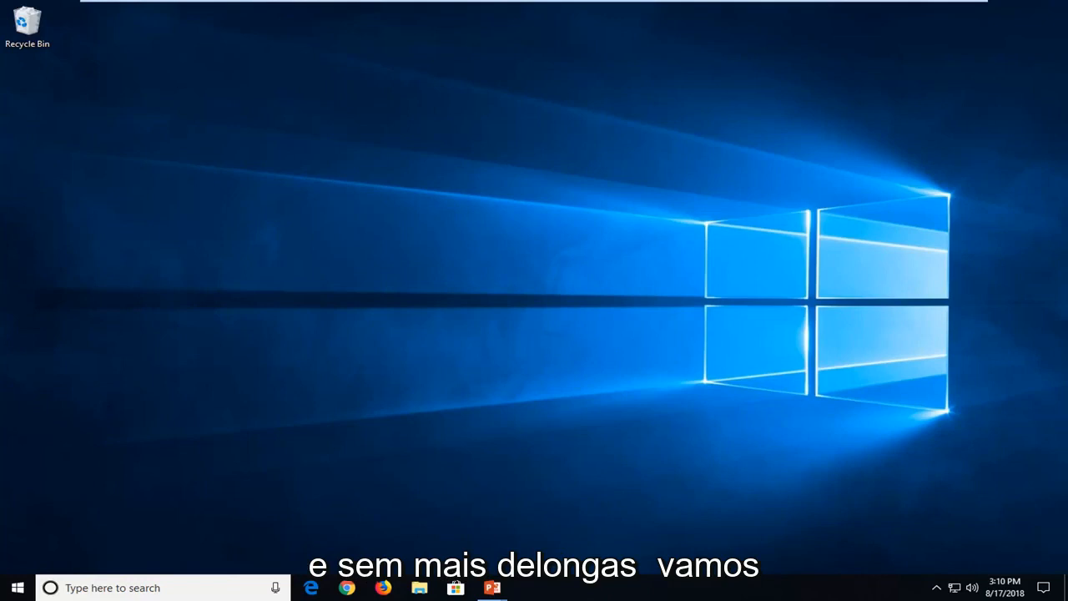
pyautogui.moveTo(293, 325)
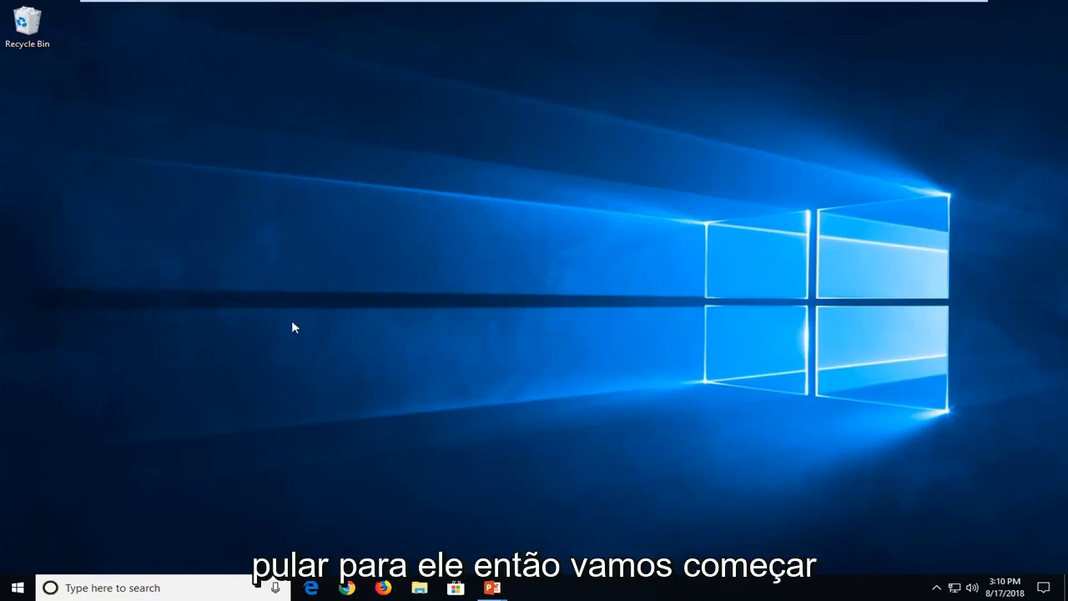
# Step: Search Start for "power" to surface the Choose a power plan result
pyautogui.click(16, 588)
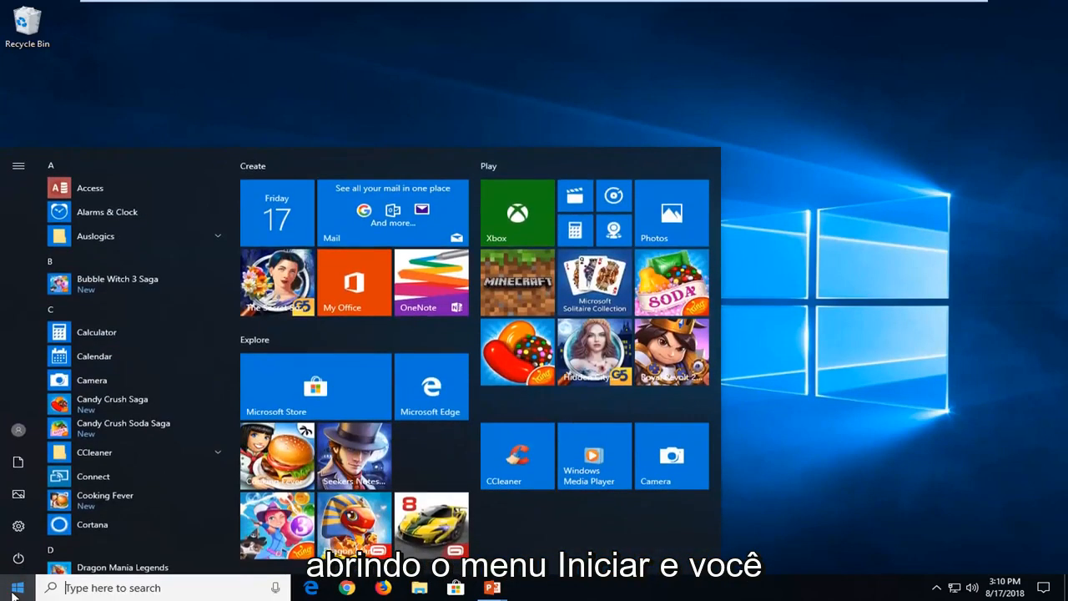
pyautogui.write('power plans')
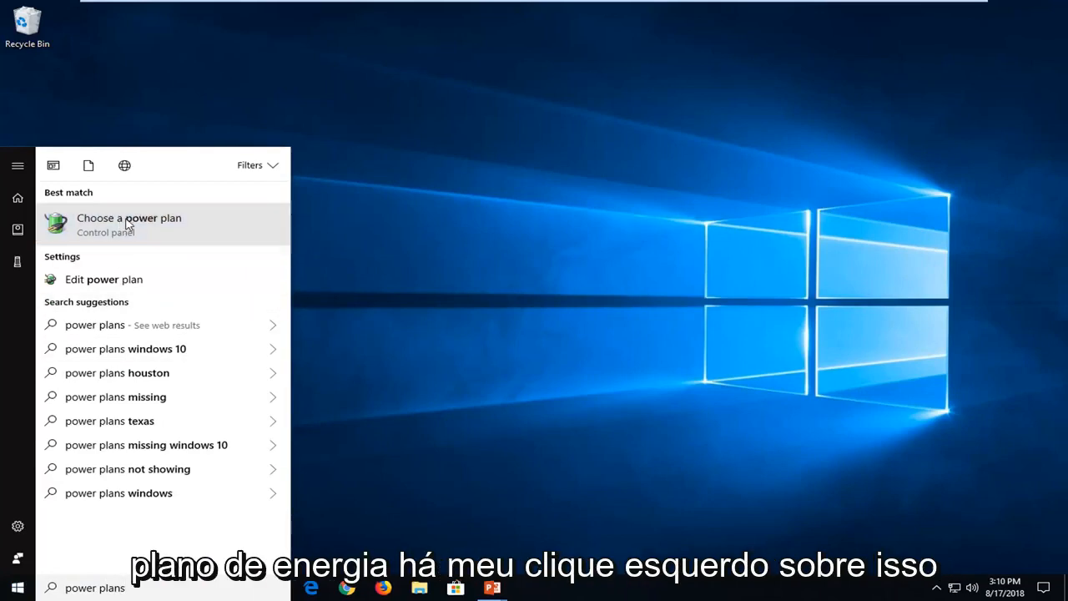
# Step: Go to Power Options from the Choose a power plan search result
pyautogui.click(128, 223)
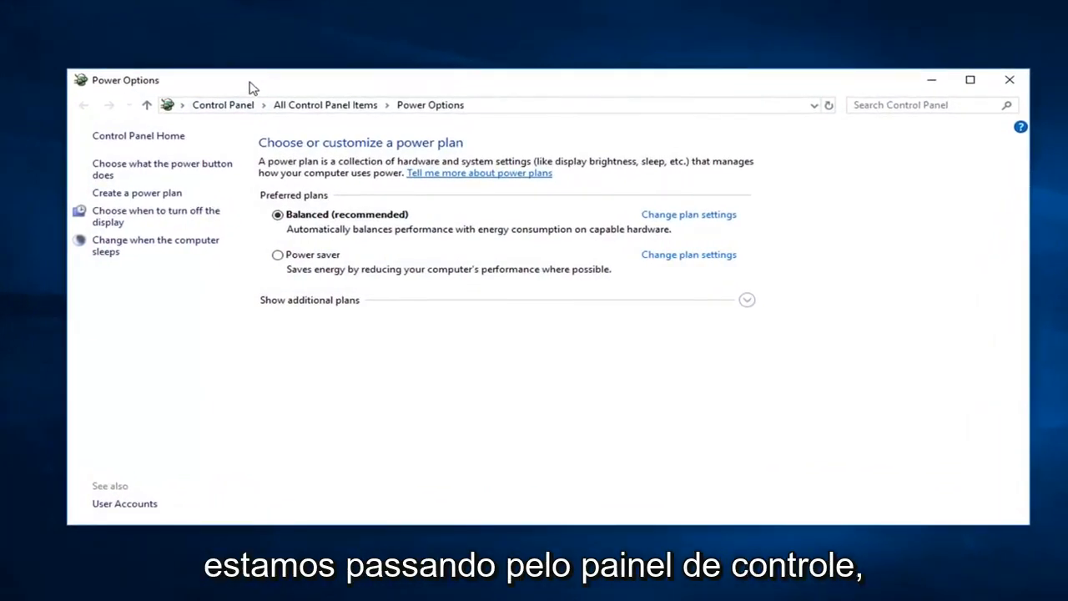
pyautogui.moveTo(230, 111)
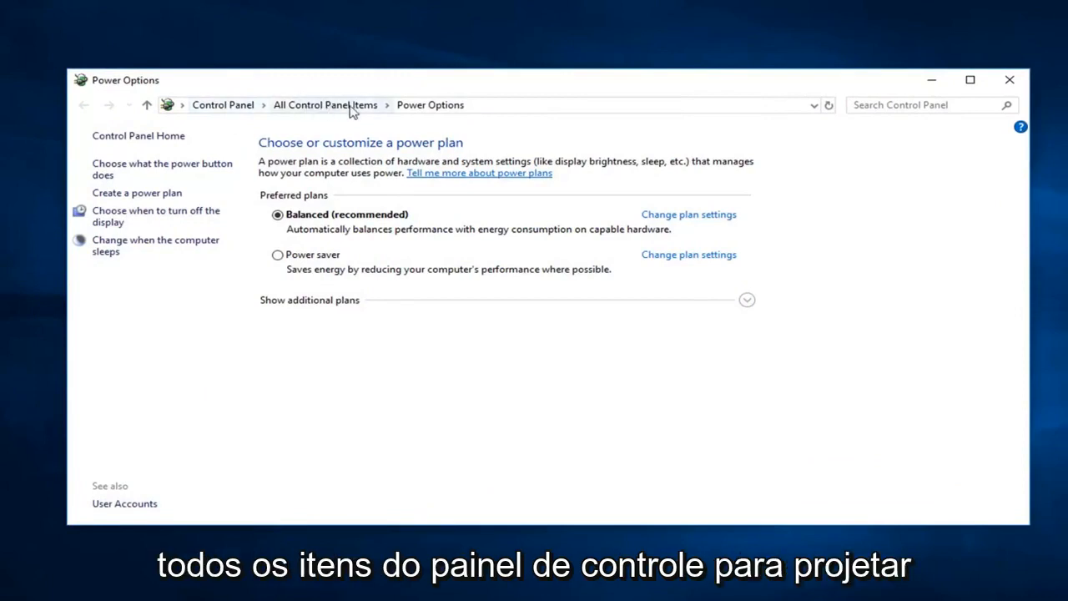
pyautogui.moveTo(347, 313)
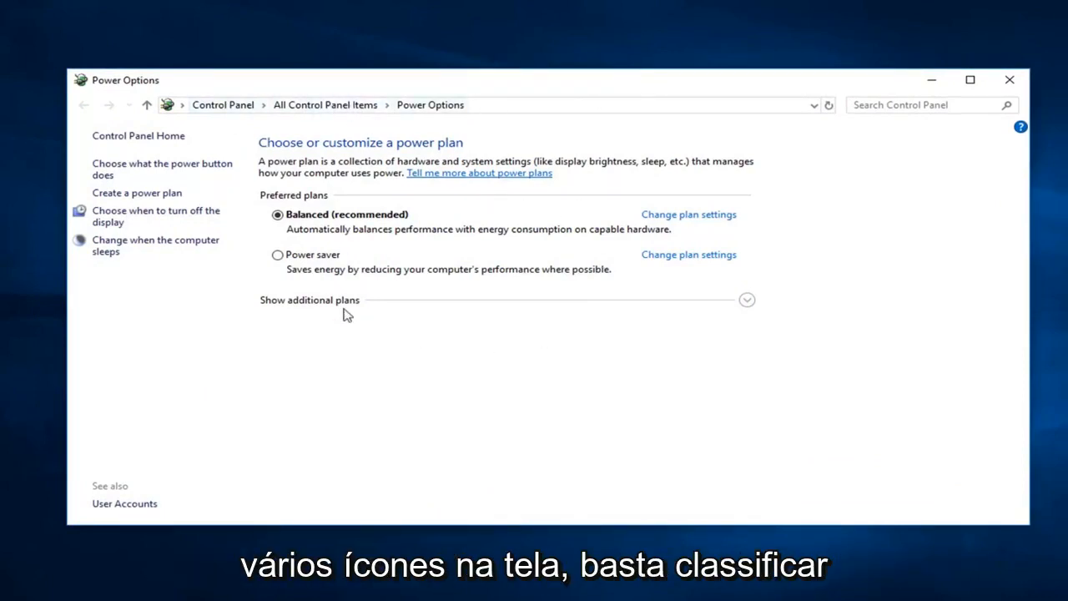
pyautogui.moveTo(798, 182)
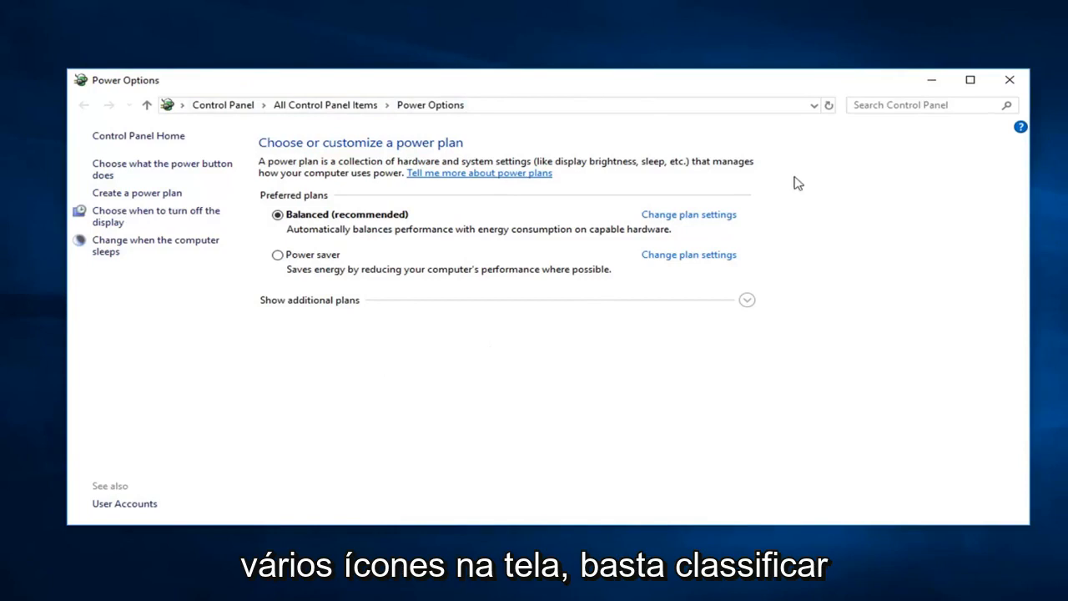
pyautogui.moveTo(804, 223)
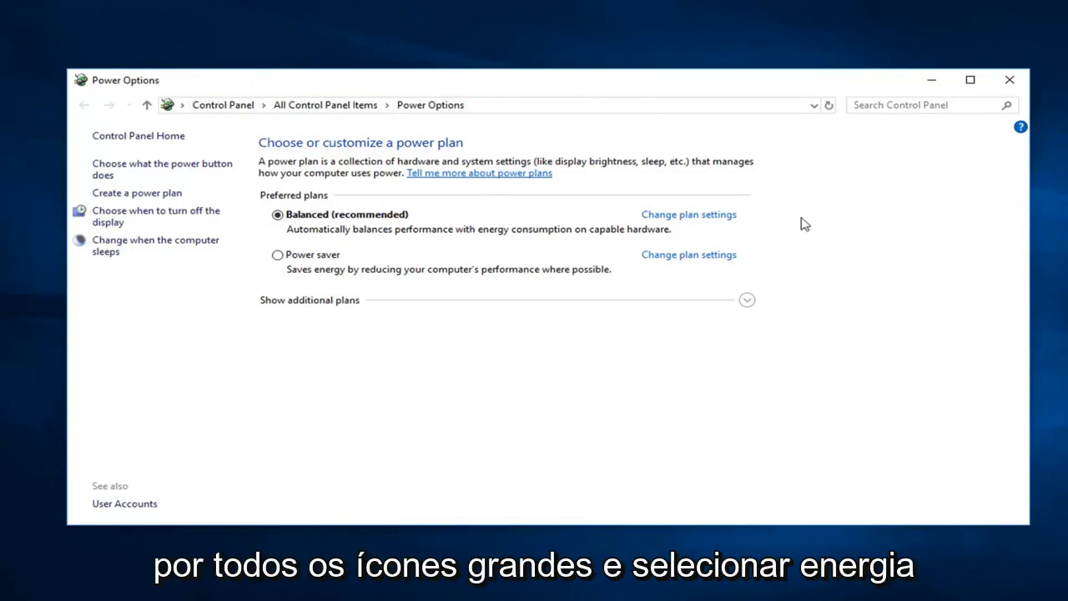
pyautogui.moveTo(374, 191)
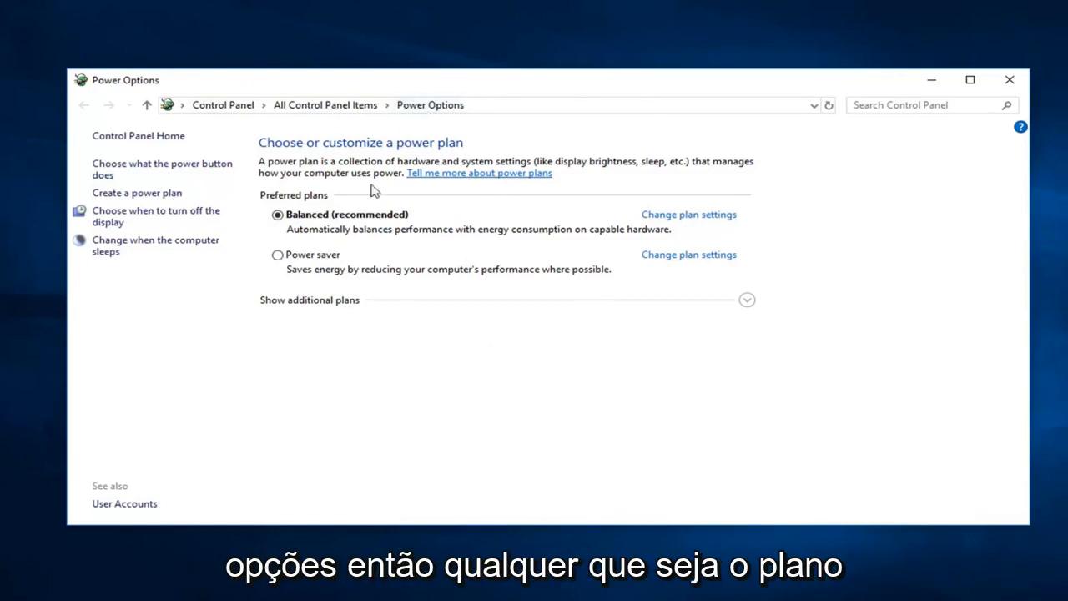
pyautogui.moveTo(277, 214)
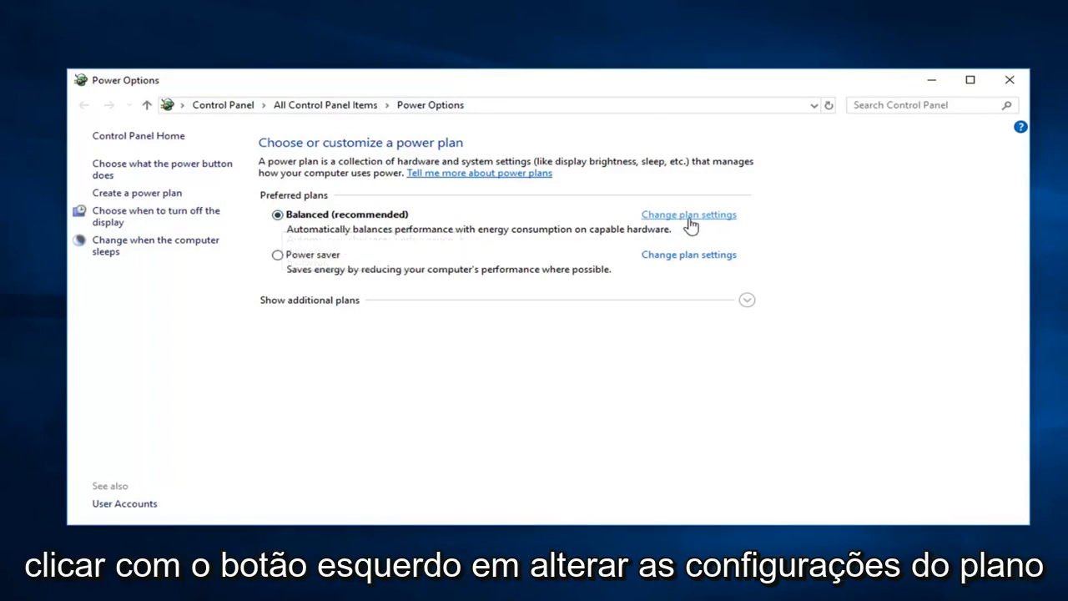
pyautogui.moveTo(700, 221)
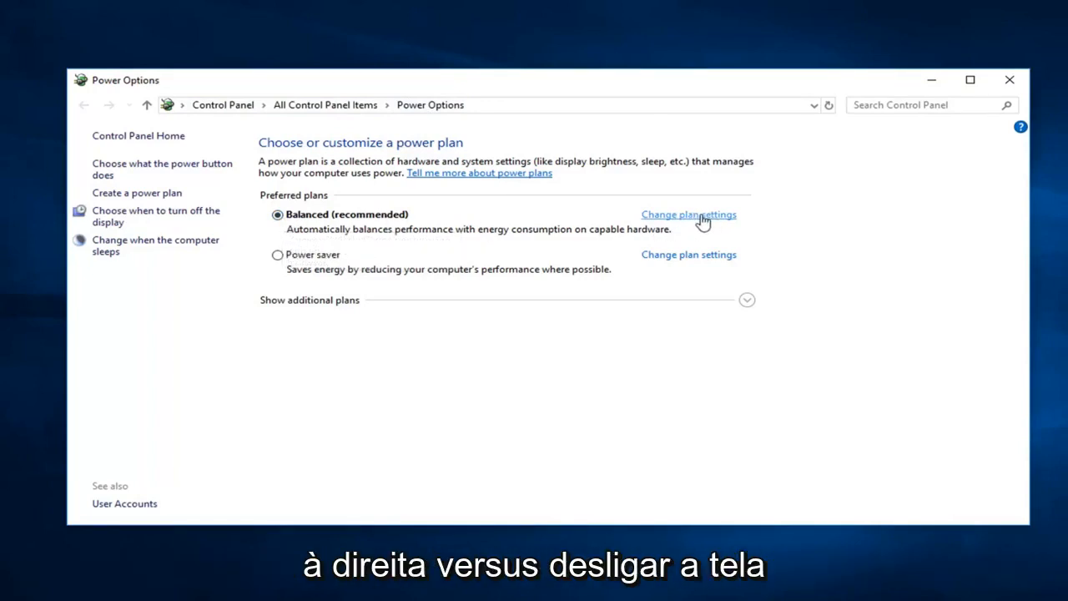
# Step: Edit the Balanced plan so display turn-off and sleep are both Never
pyautogui.click(687, 214)
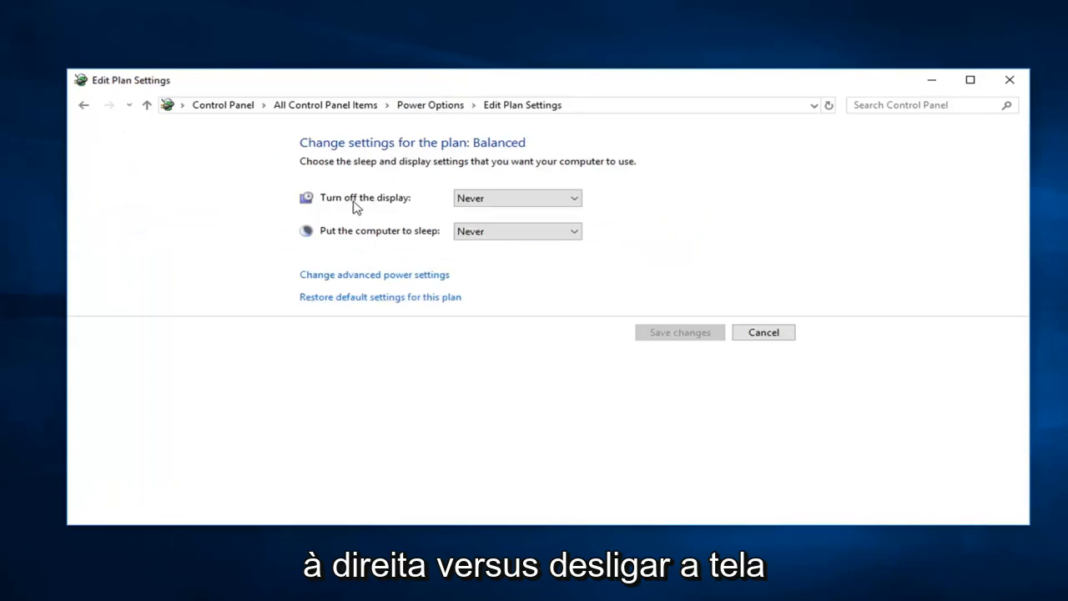
pyautogui.moveTo(454, 249)
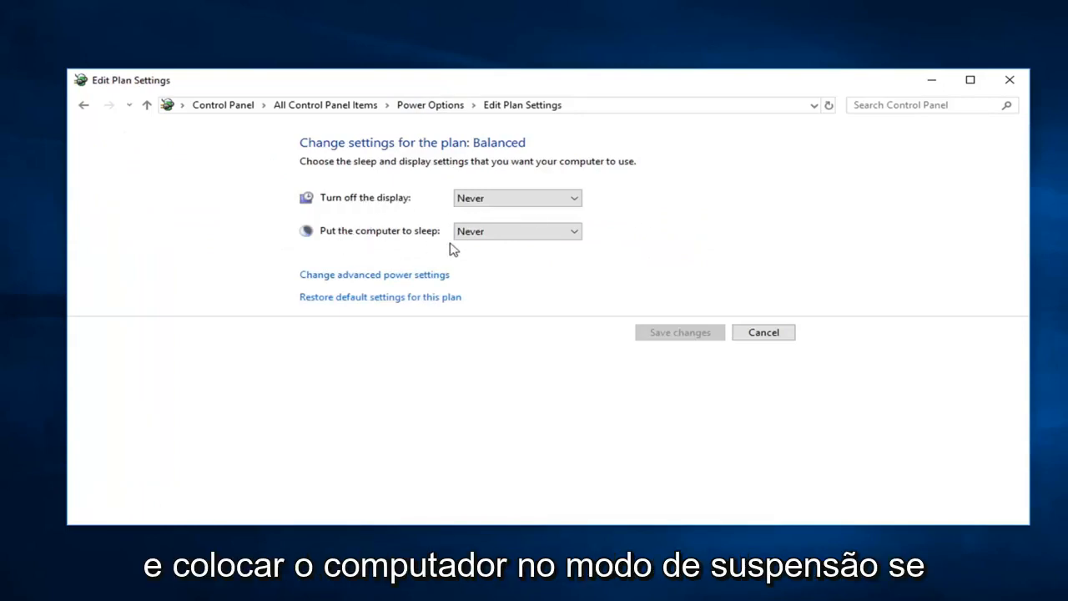
pyautogui.moveTo(417, 252)
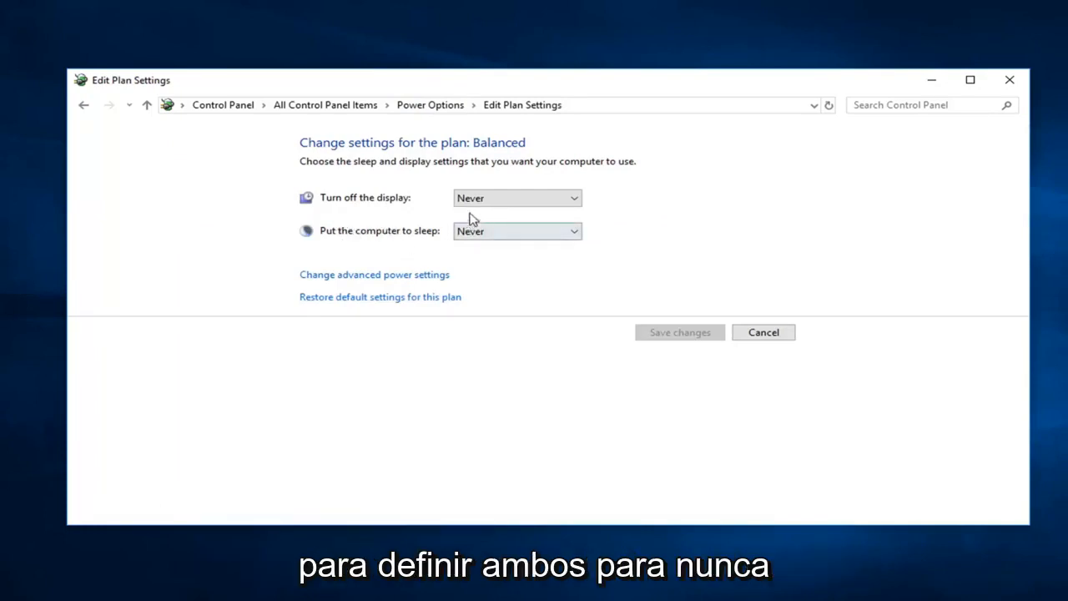
pyautogui.click(517, 197)
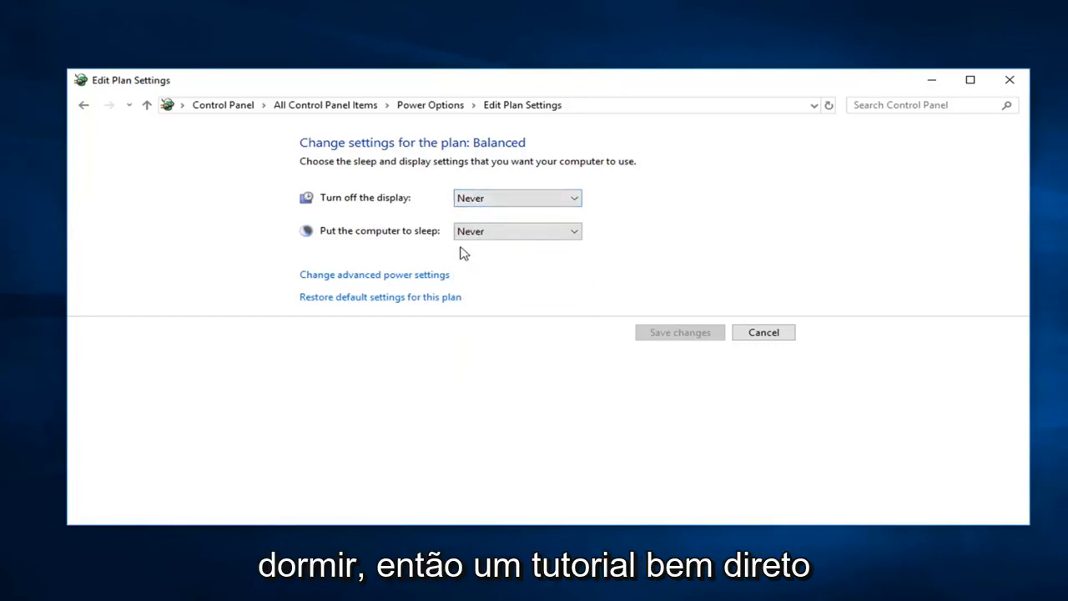
pyautogui.moveTo(444, 248)
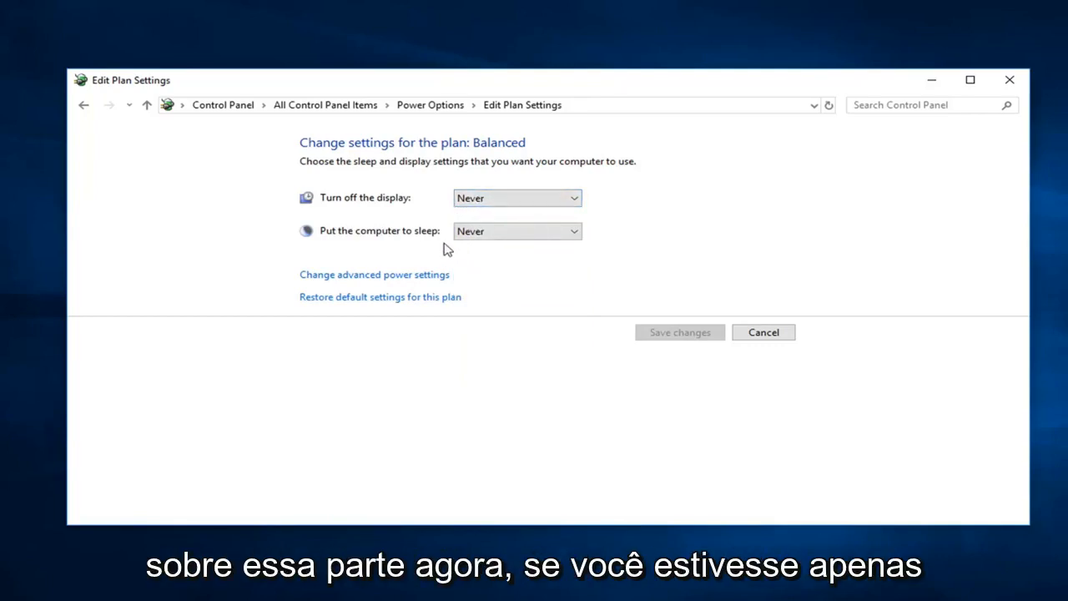
pyautogui.moveTo(449, 224)
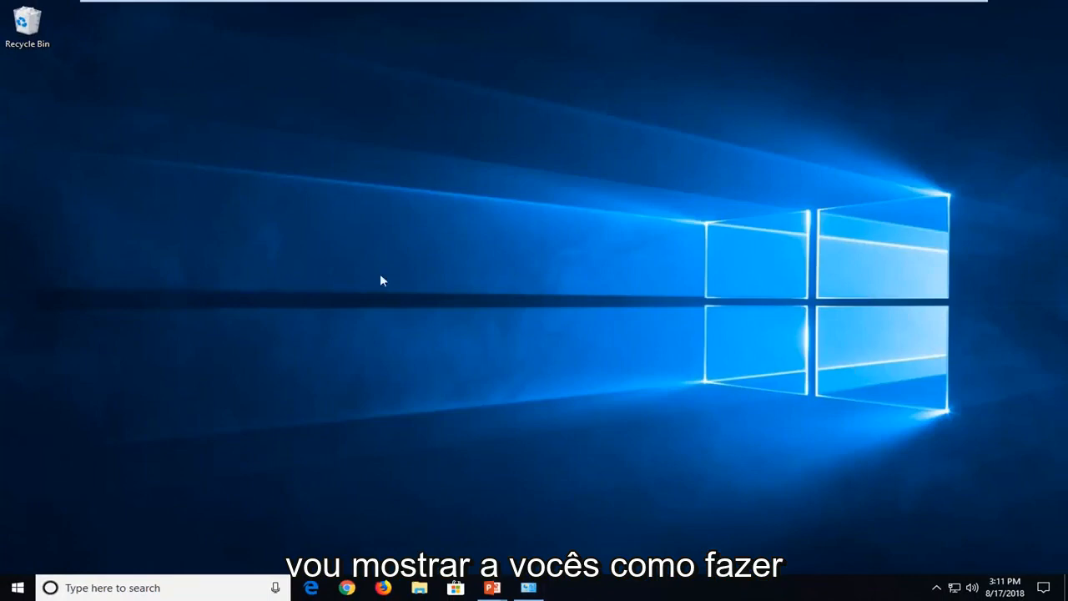
# Step: Search Start for "screensaver" to find Change screen saver
pyautogui.click(16, 587)
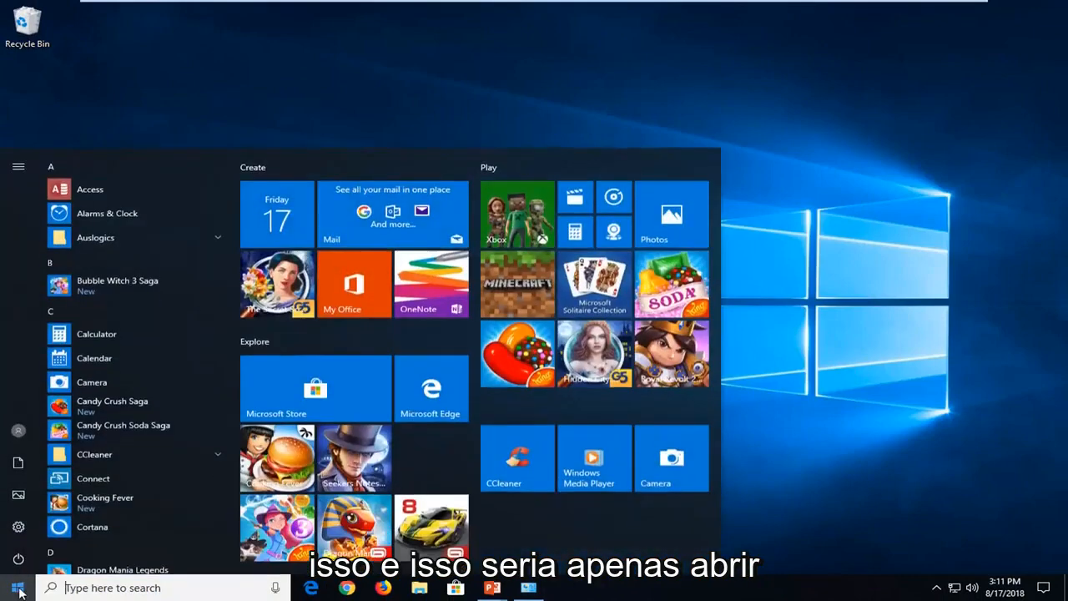
pyautogui.write('screensave')
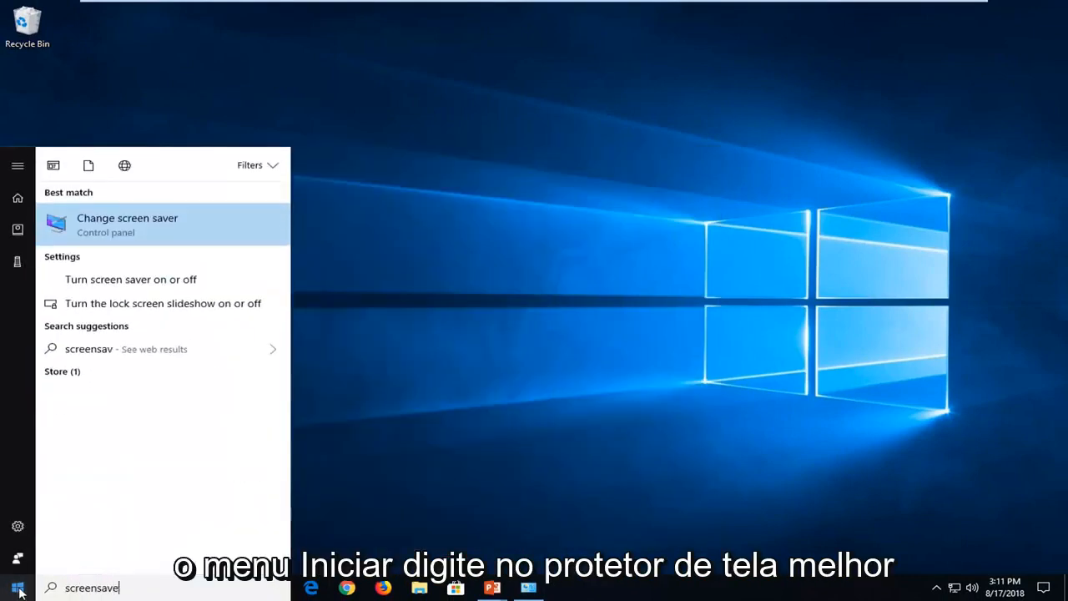
pyautogui.write('er')
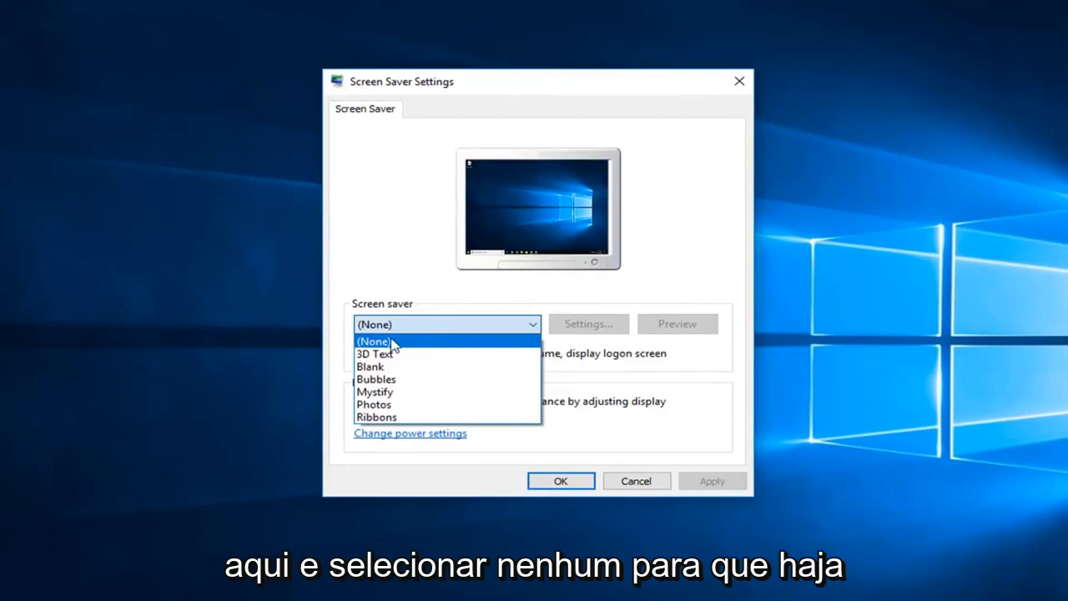
# Step: Choose (None) as the screen saver in Screen Saver Settings
pyautogui.click(374, 340)
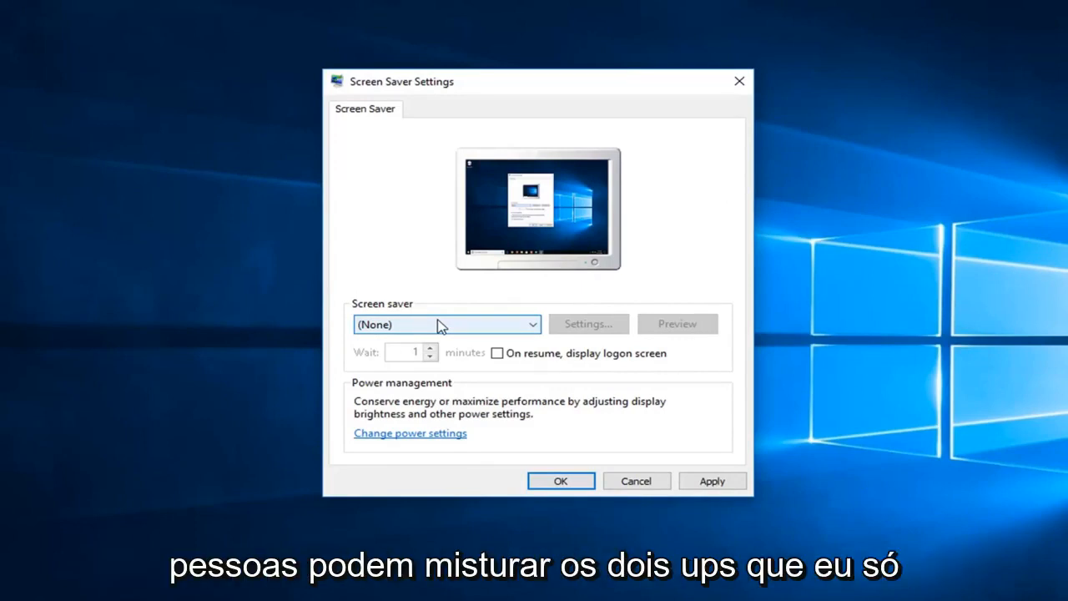
pyautogui.moveTo(457, 307)
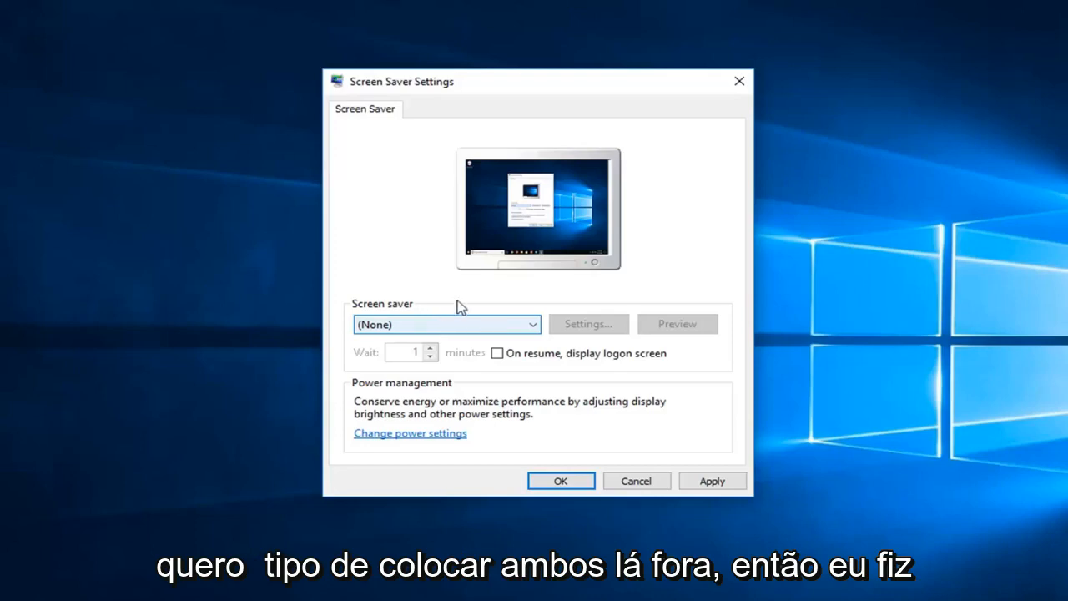